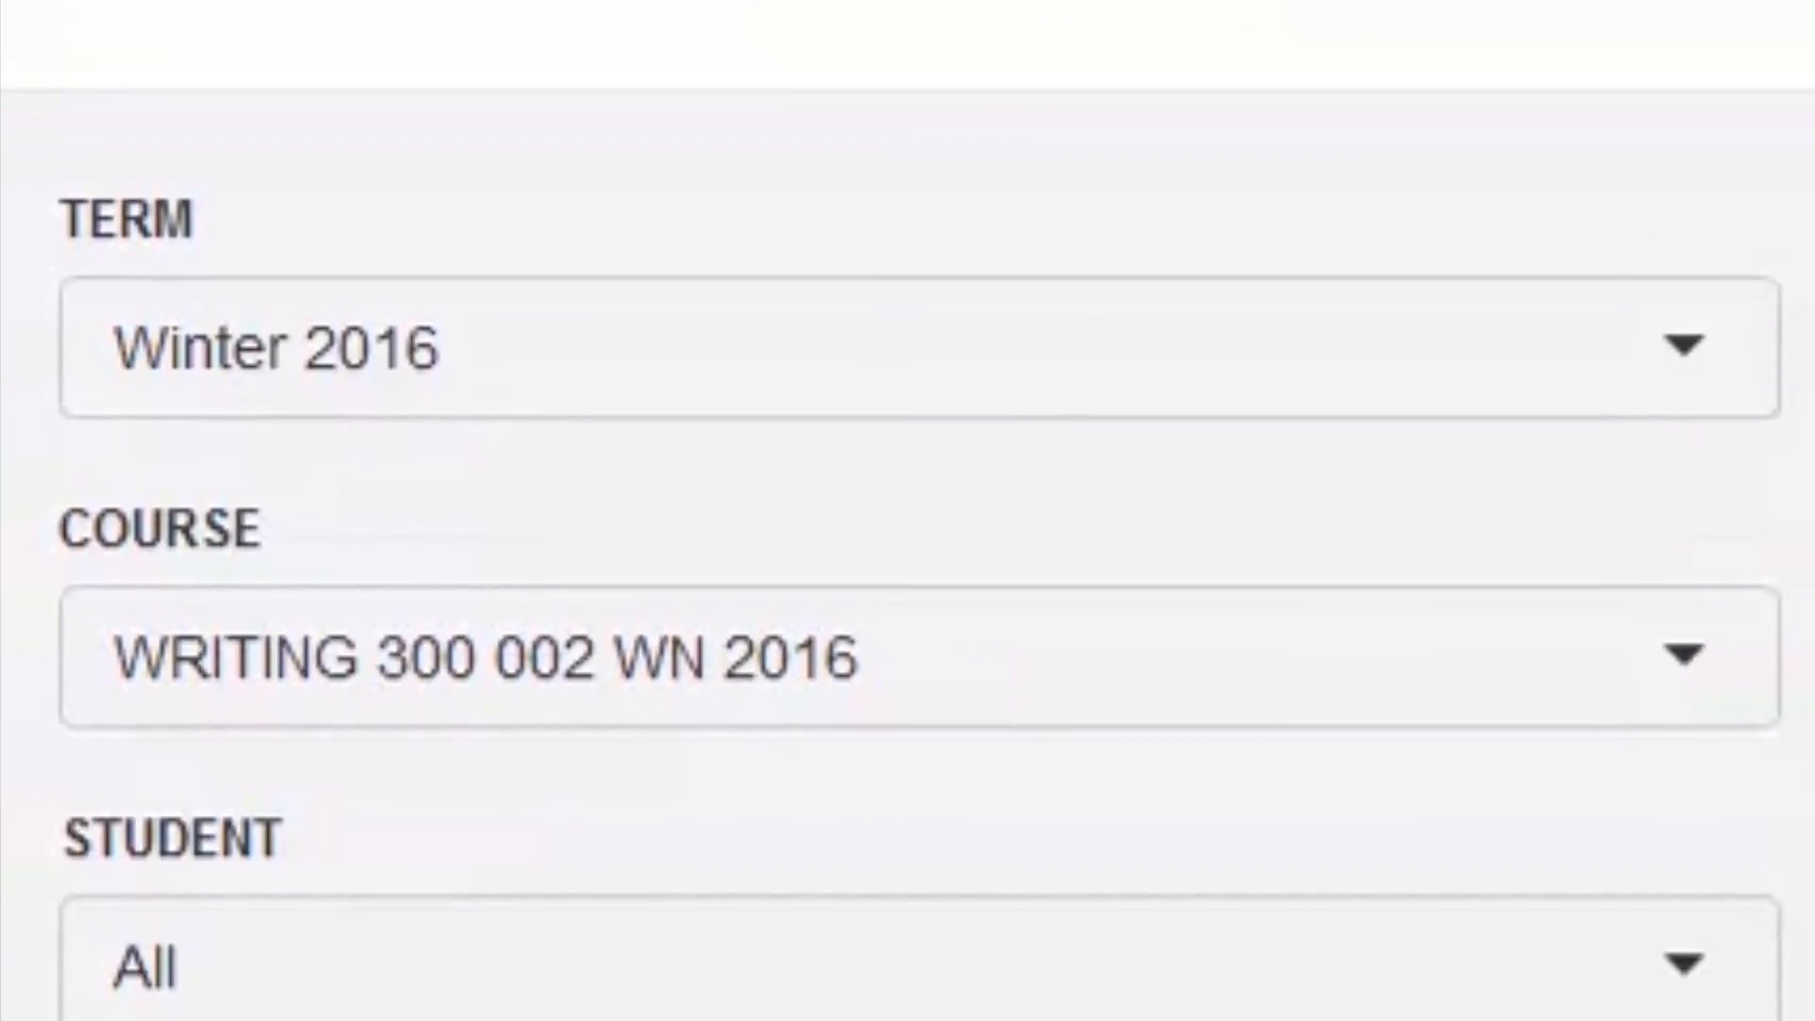
Step: Scroll down to view the sentiment-by-thread scatter chart for WRITING 300 002, Winter 2016
{"action": "scroll", "scroll_direction": "down", "scroll_amount": 3}
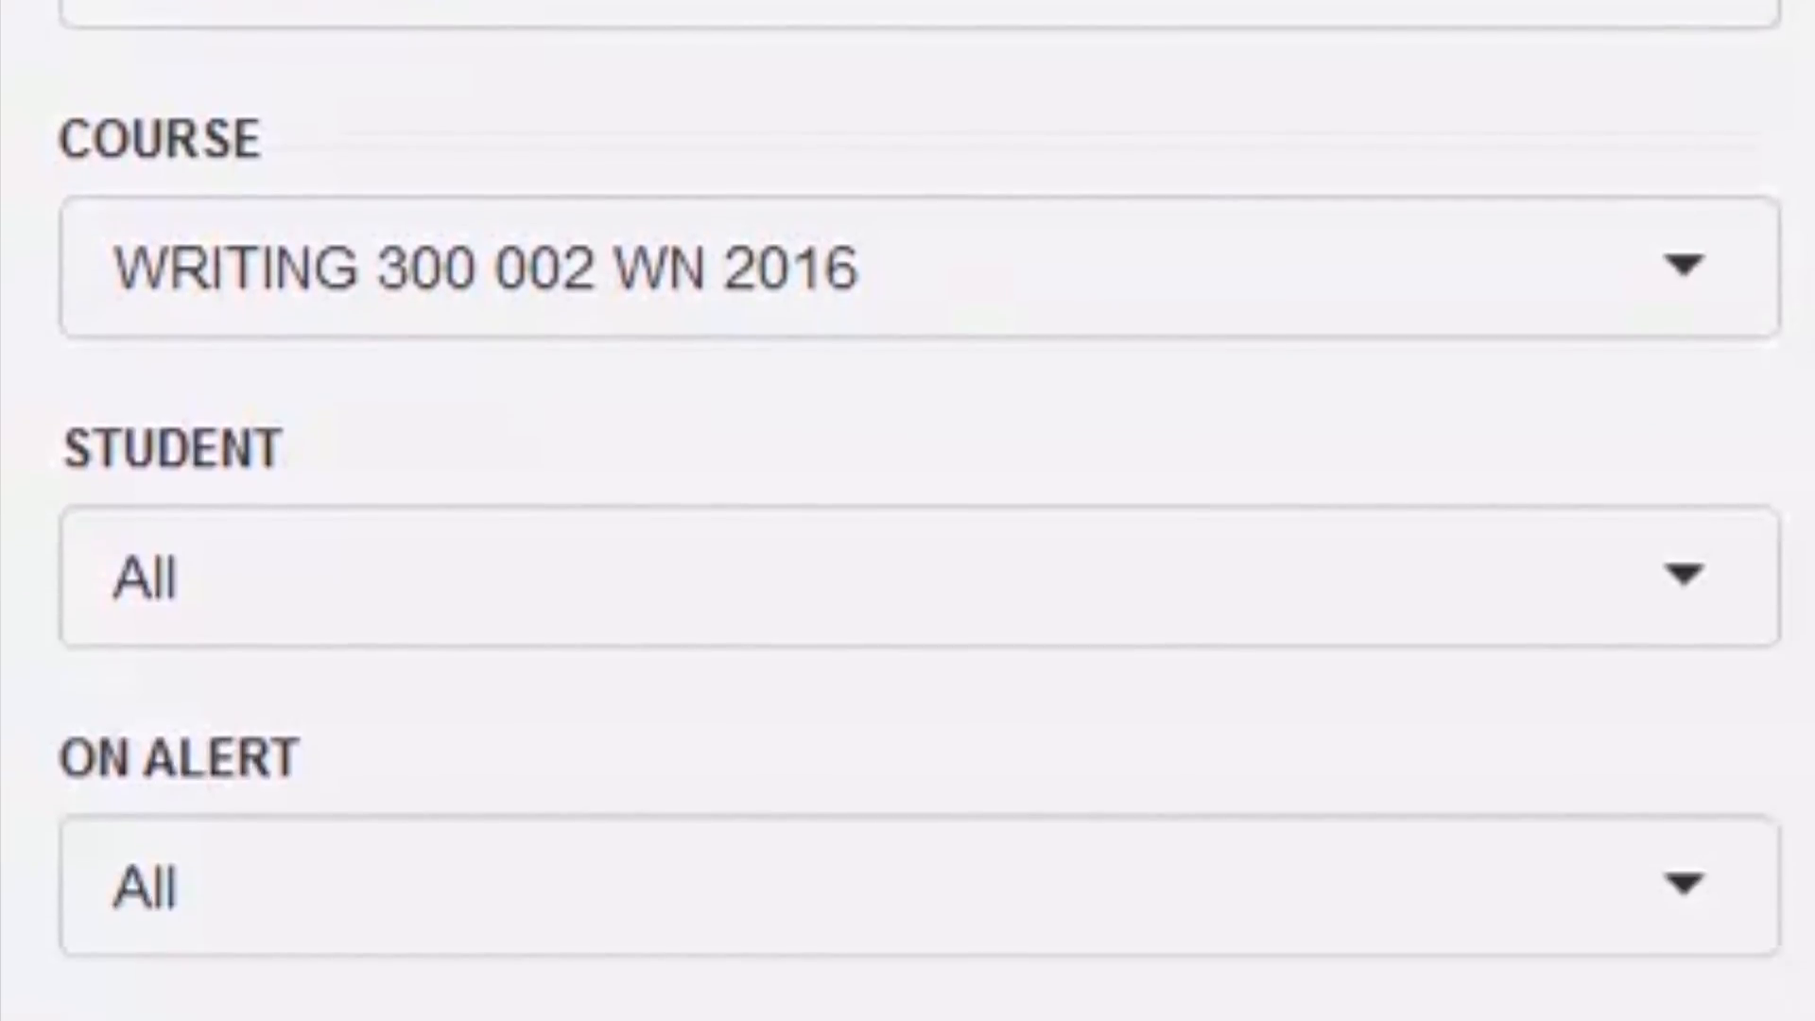
{"action": "scroll", "scroll_direction": "down", "scroll_amount": 3}
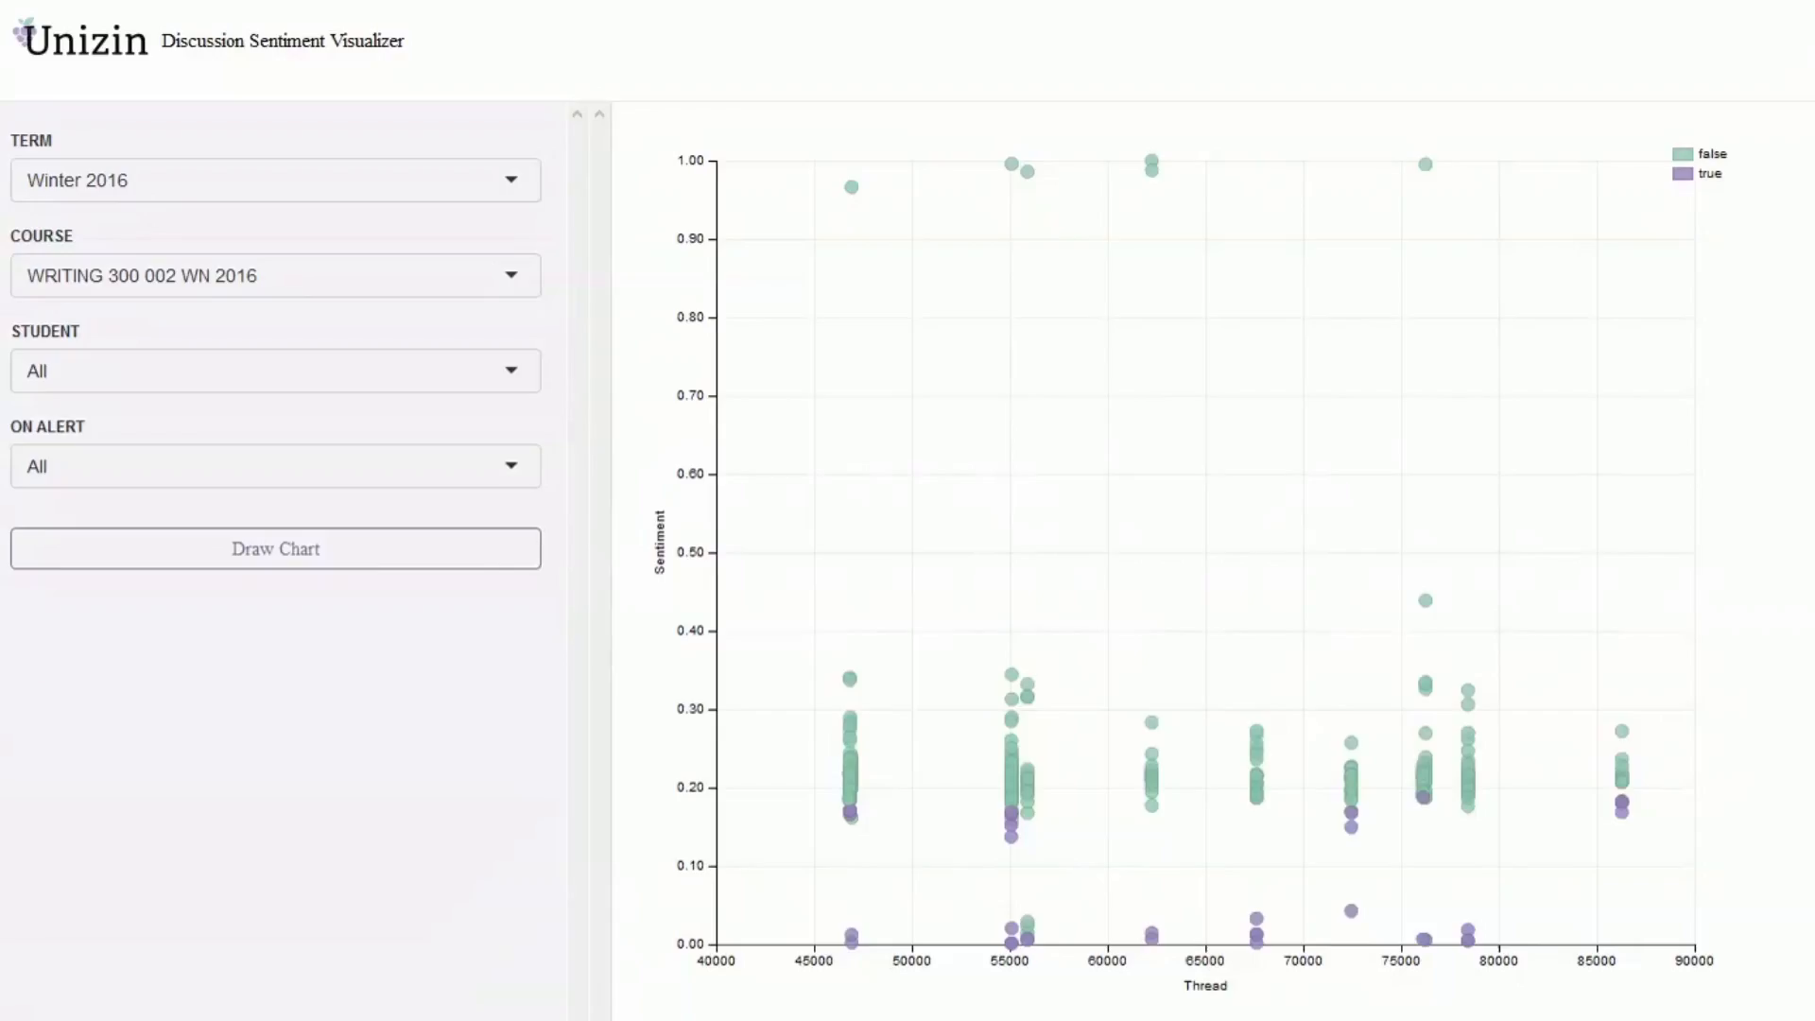
{"action": "mouse_move", "coordinate": [1008, 679]}
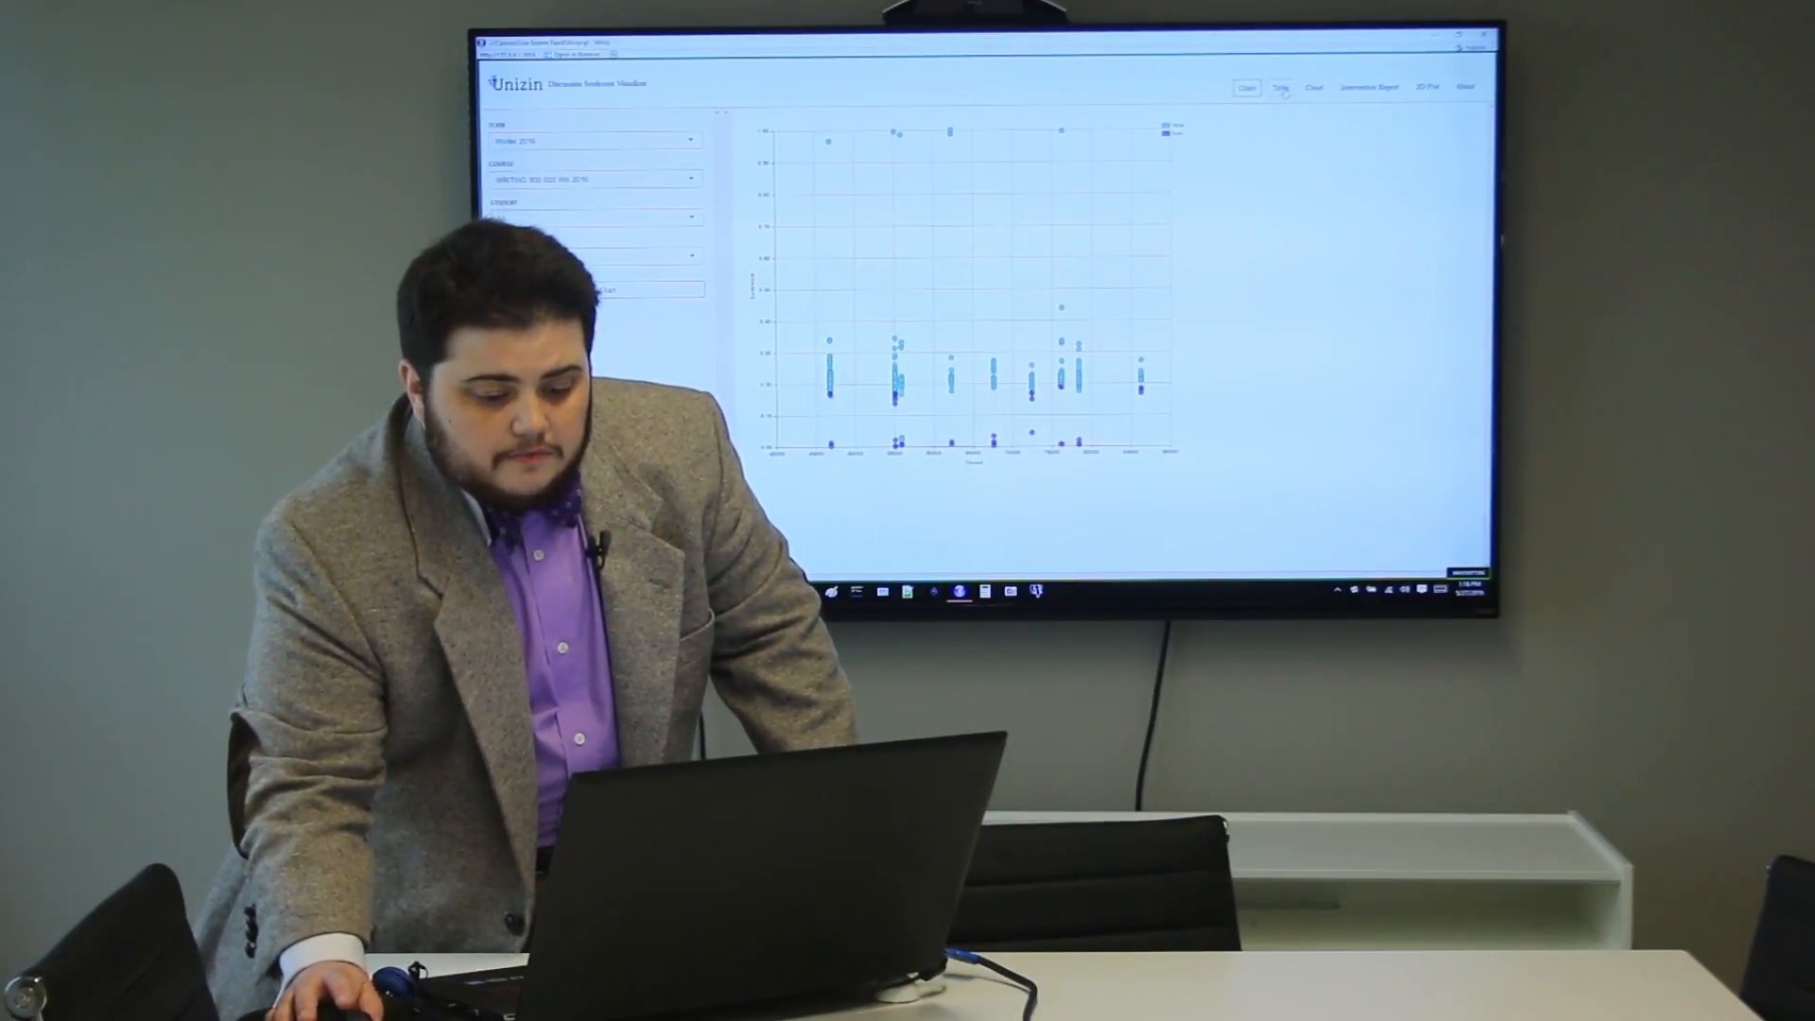
Step: Browse the posts table with affect scores, then switch to the word cloud
{"action": "left_click", "coordinate": [1280, 87]}
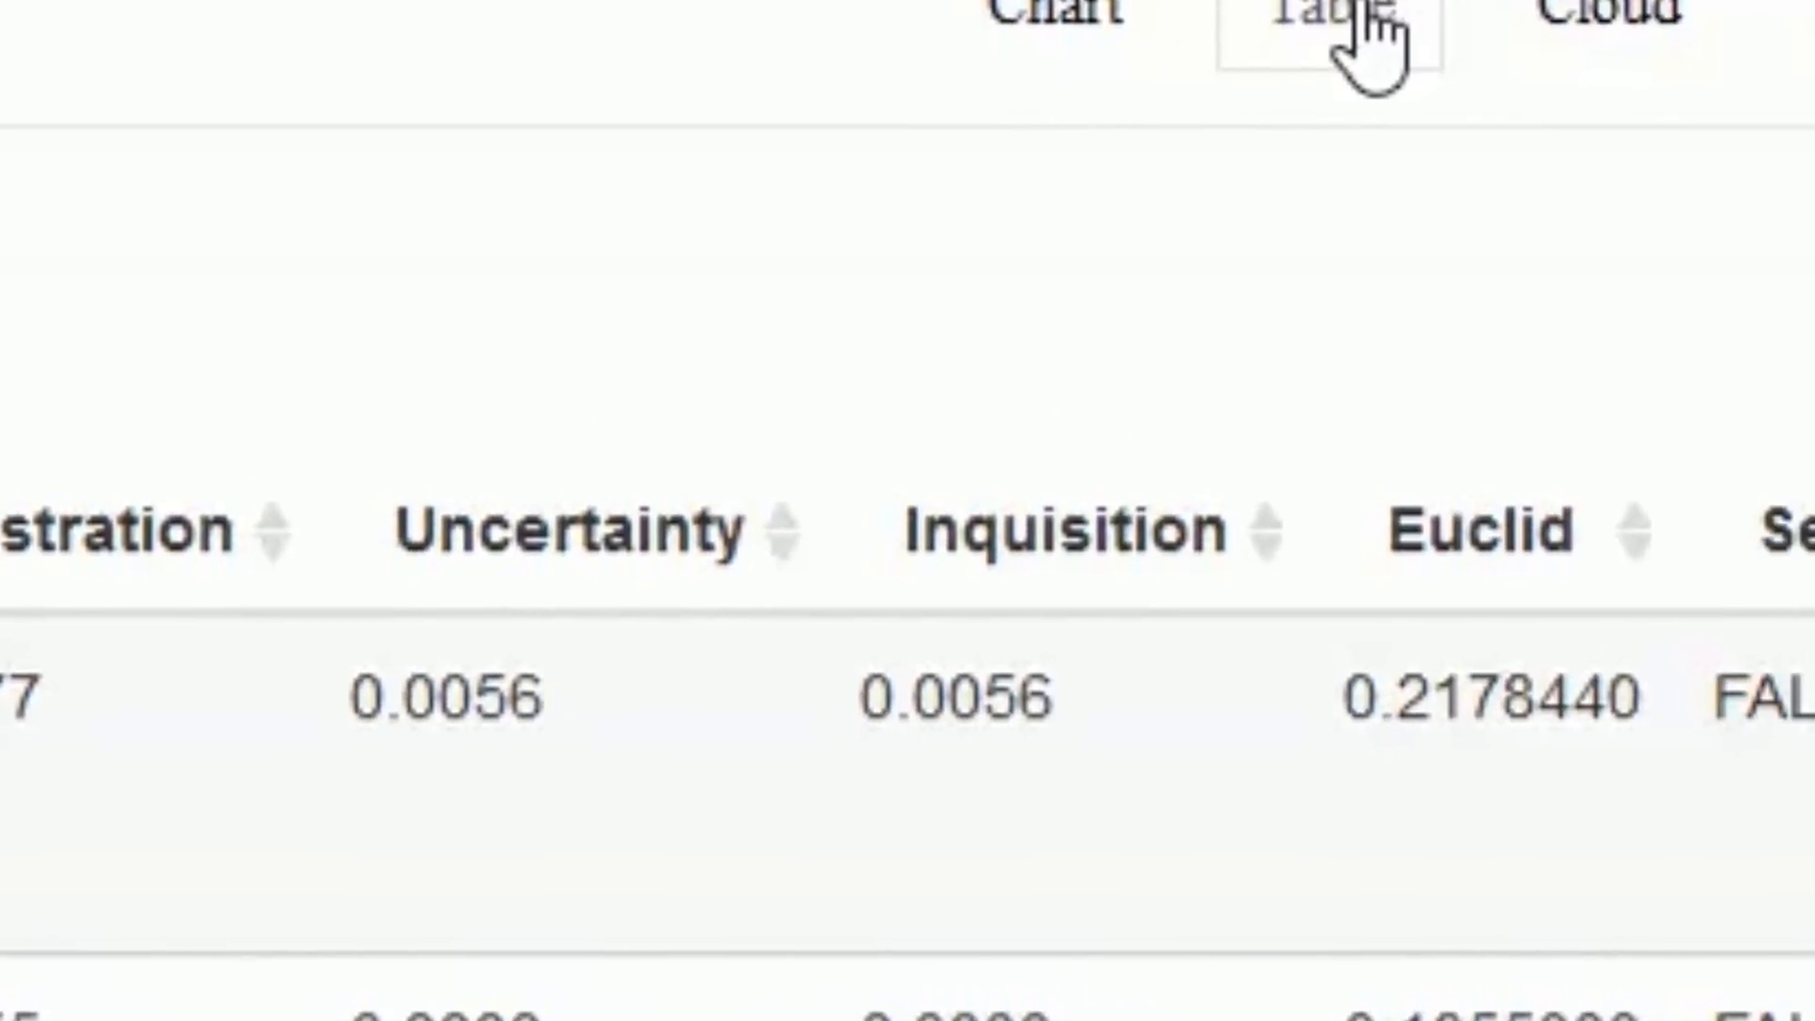
{"action": "left_click", "coordinate": [1336, 12]}
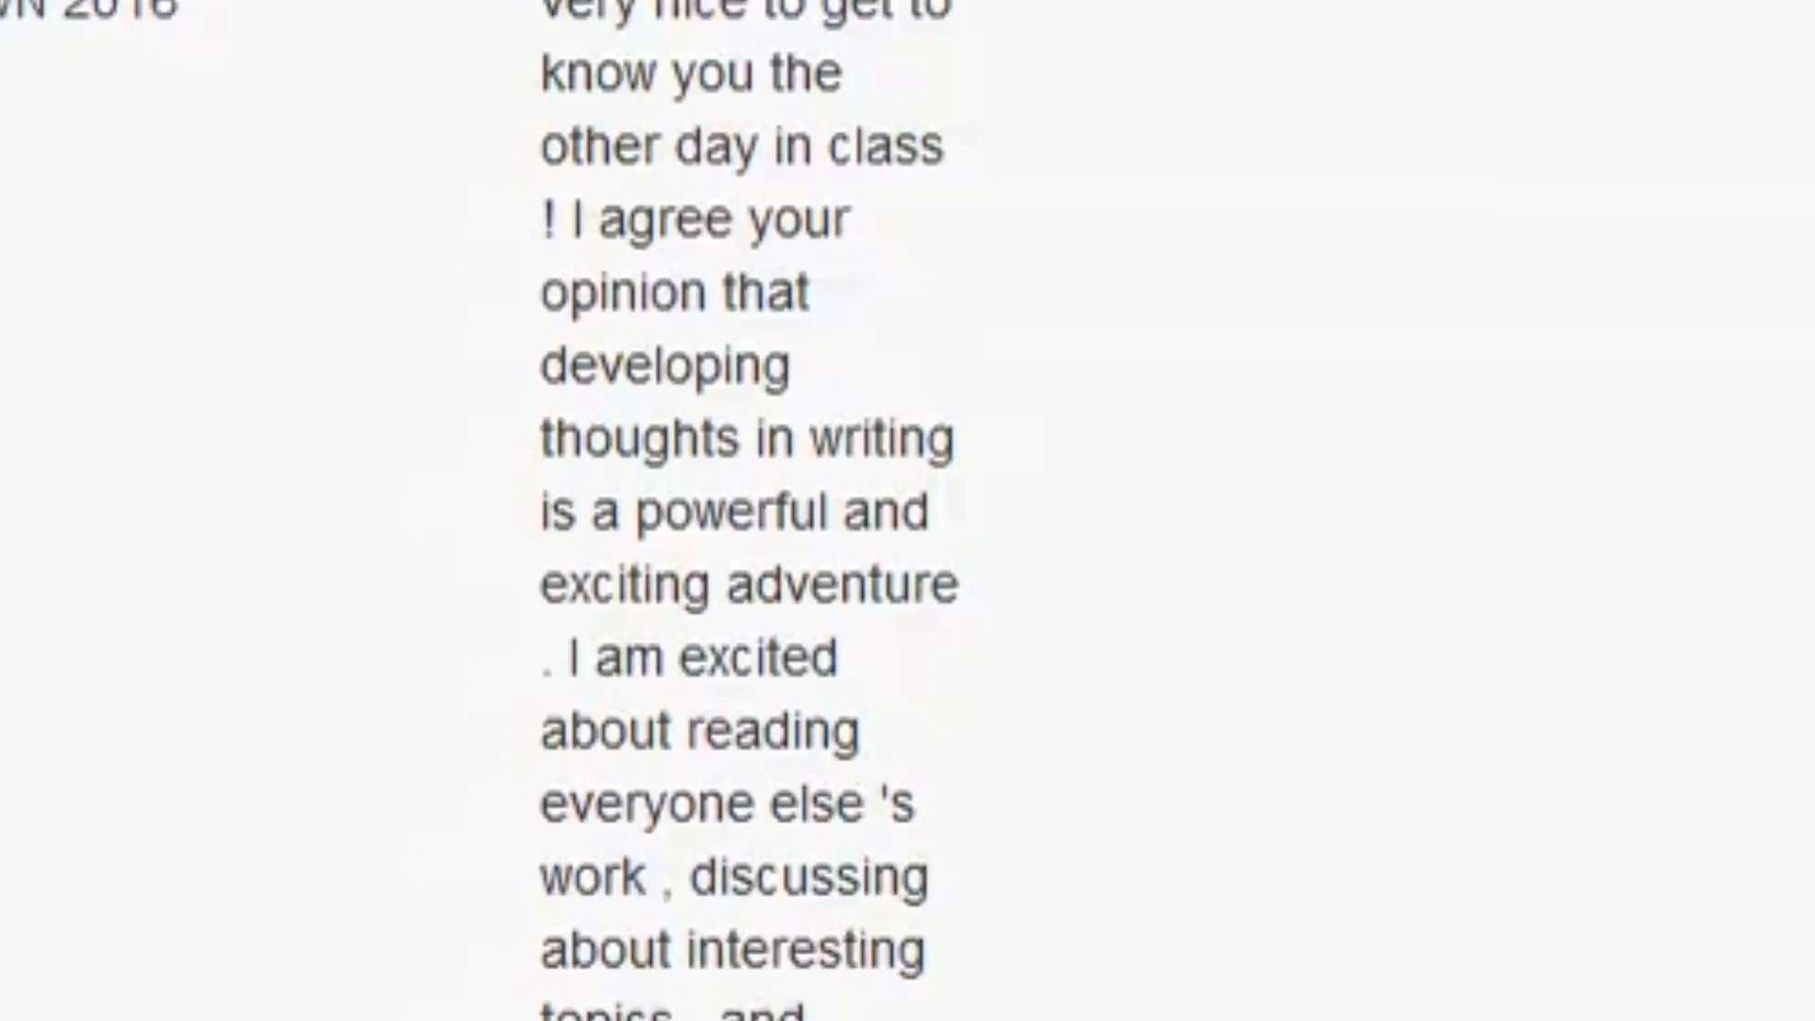
{"action": "scroll", "scroll_direction": "down", "scroll_amount": 3}
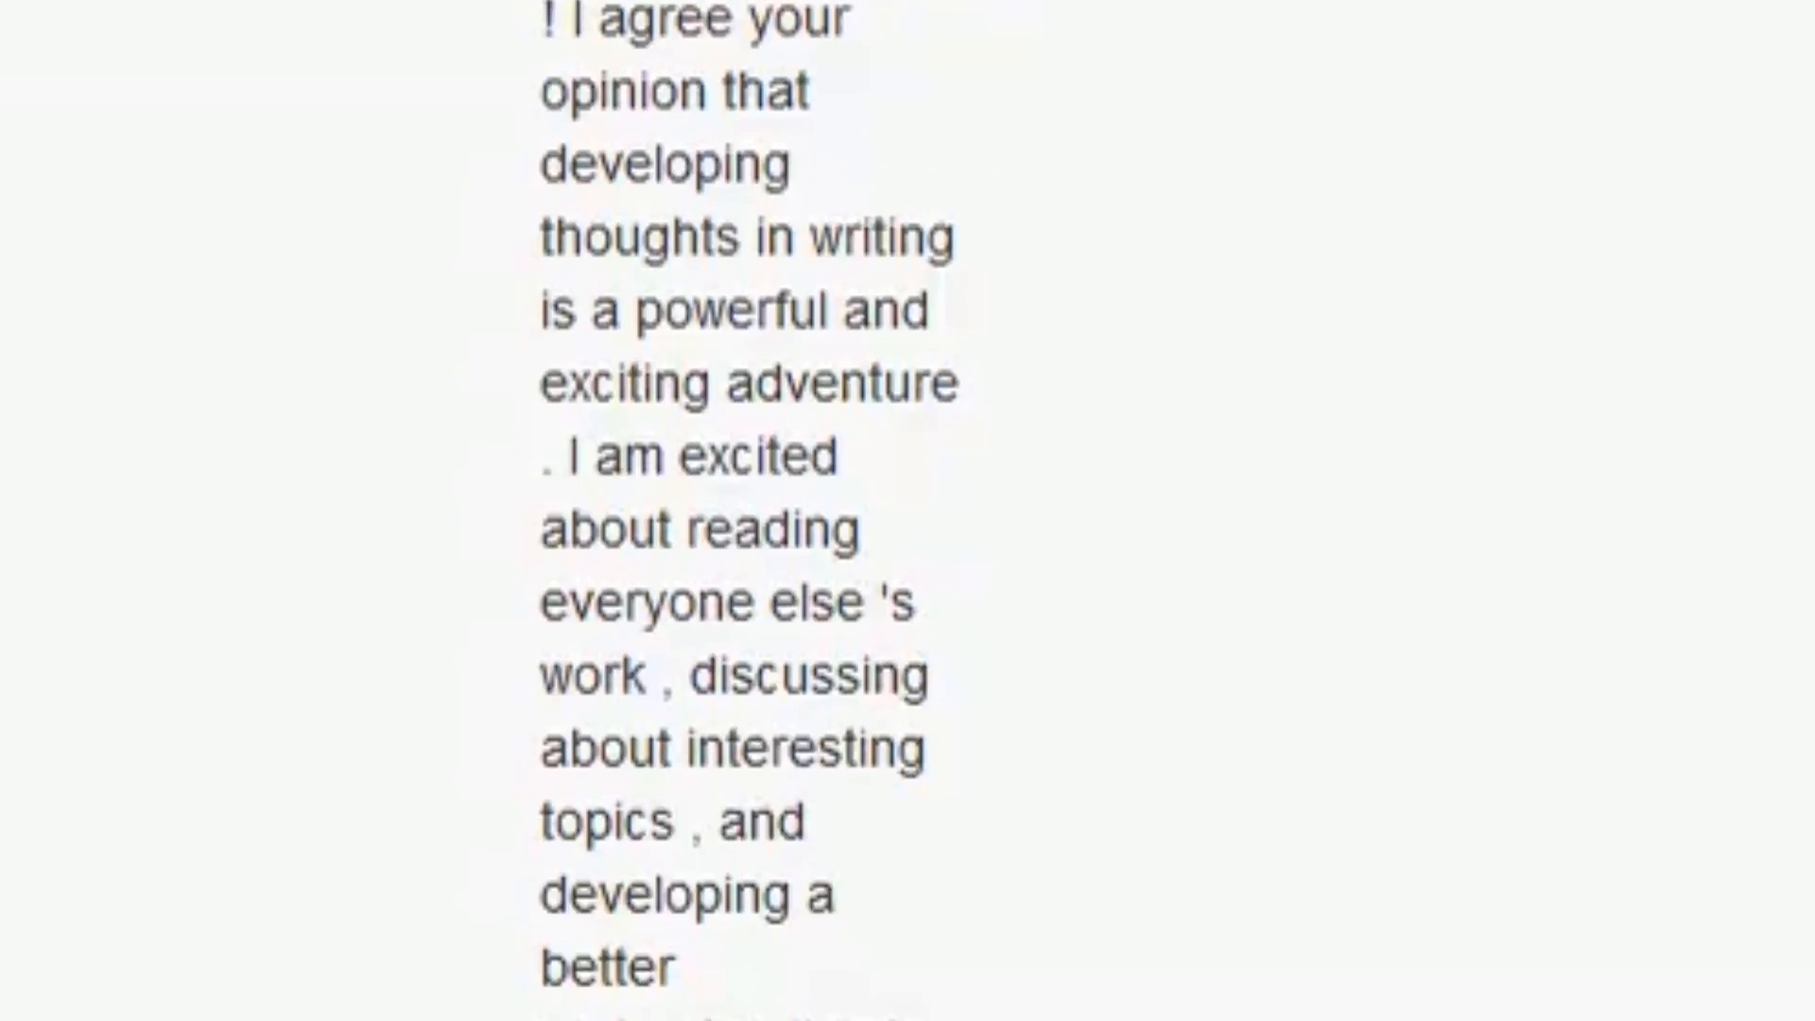
{"action": "scroll", "scroll_direction": "down", "scroll_amount": 3}
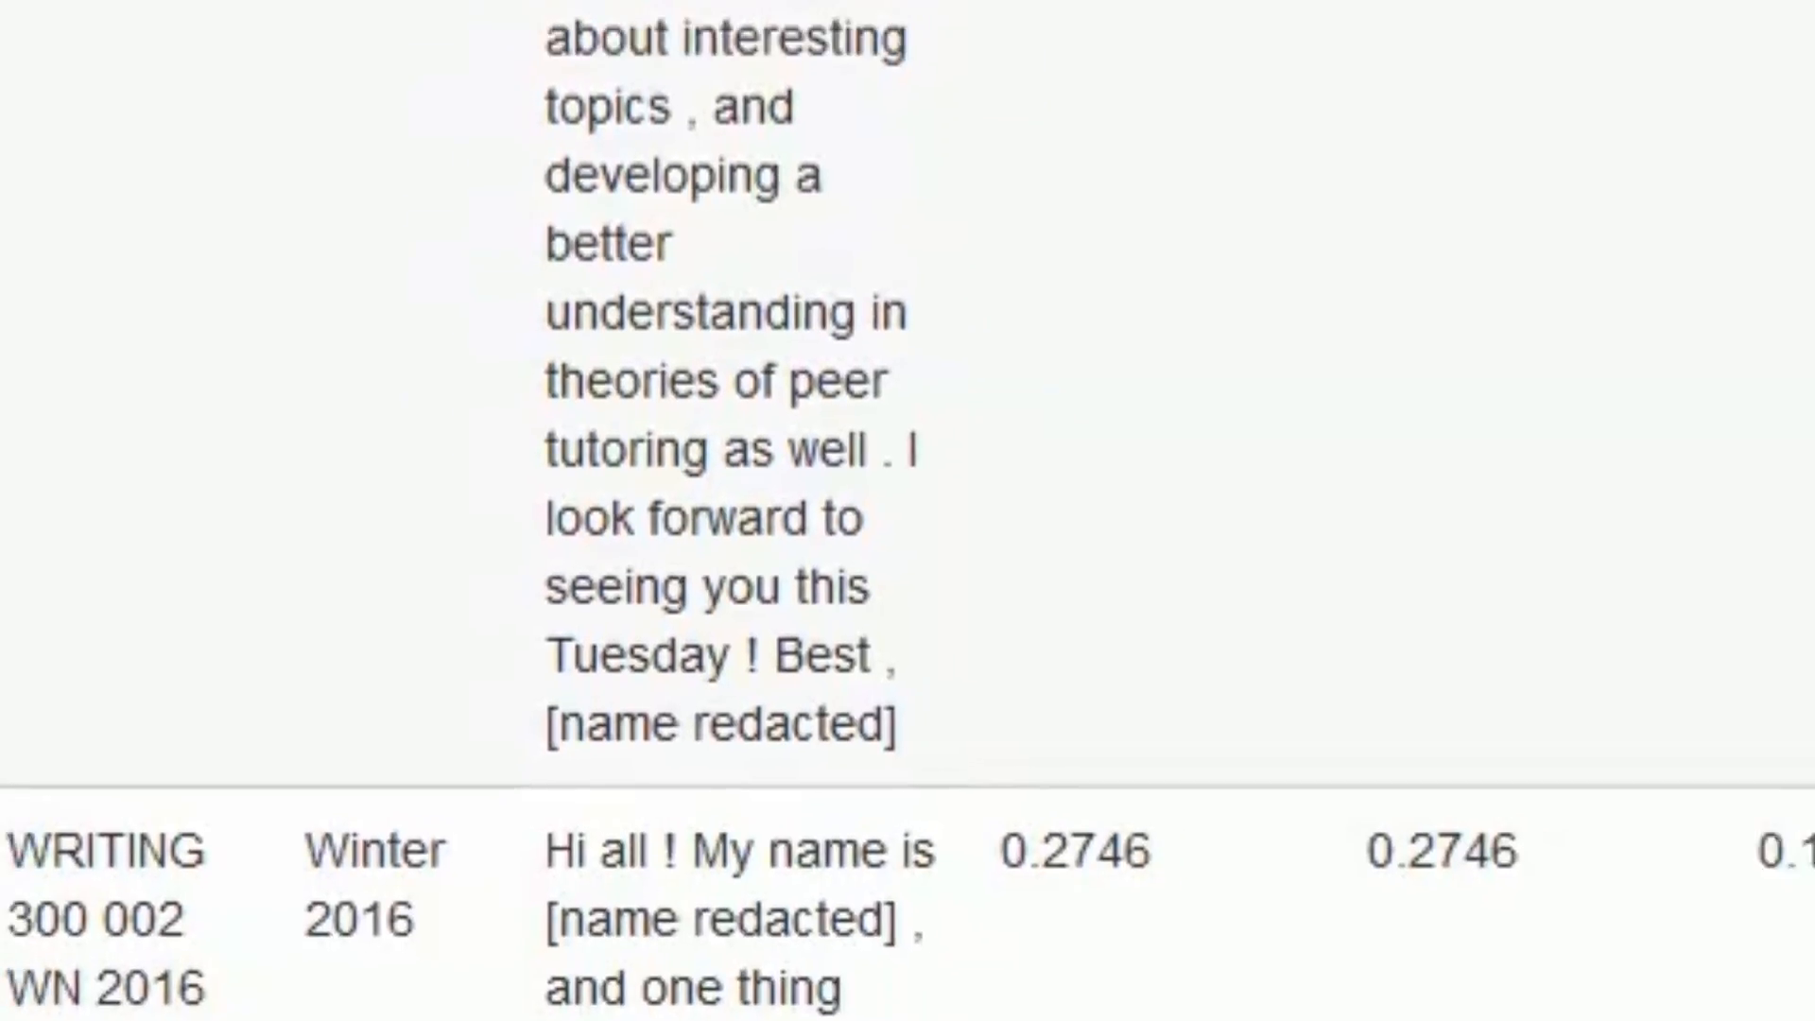
{"action": "left_click", "coordinate": [1571, 96]}
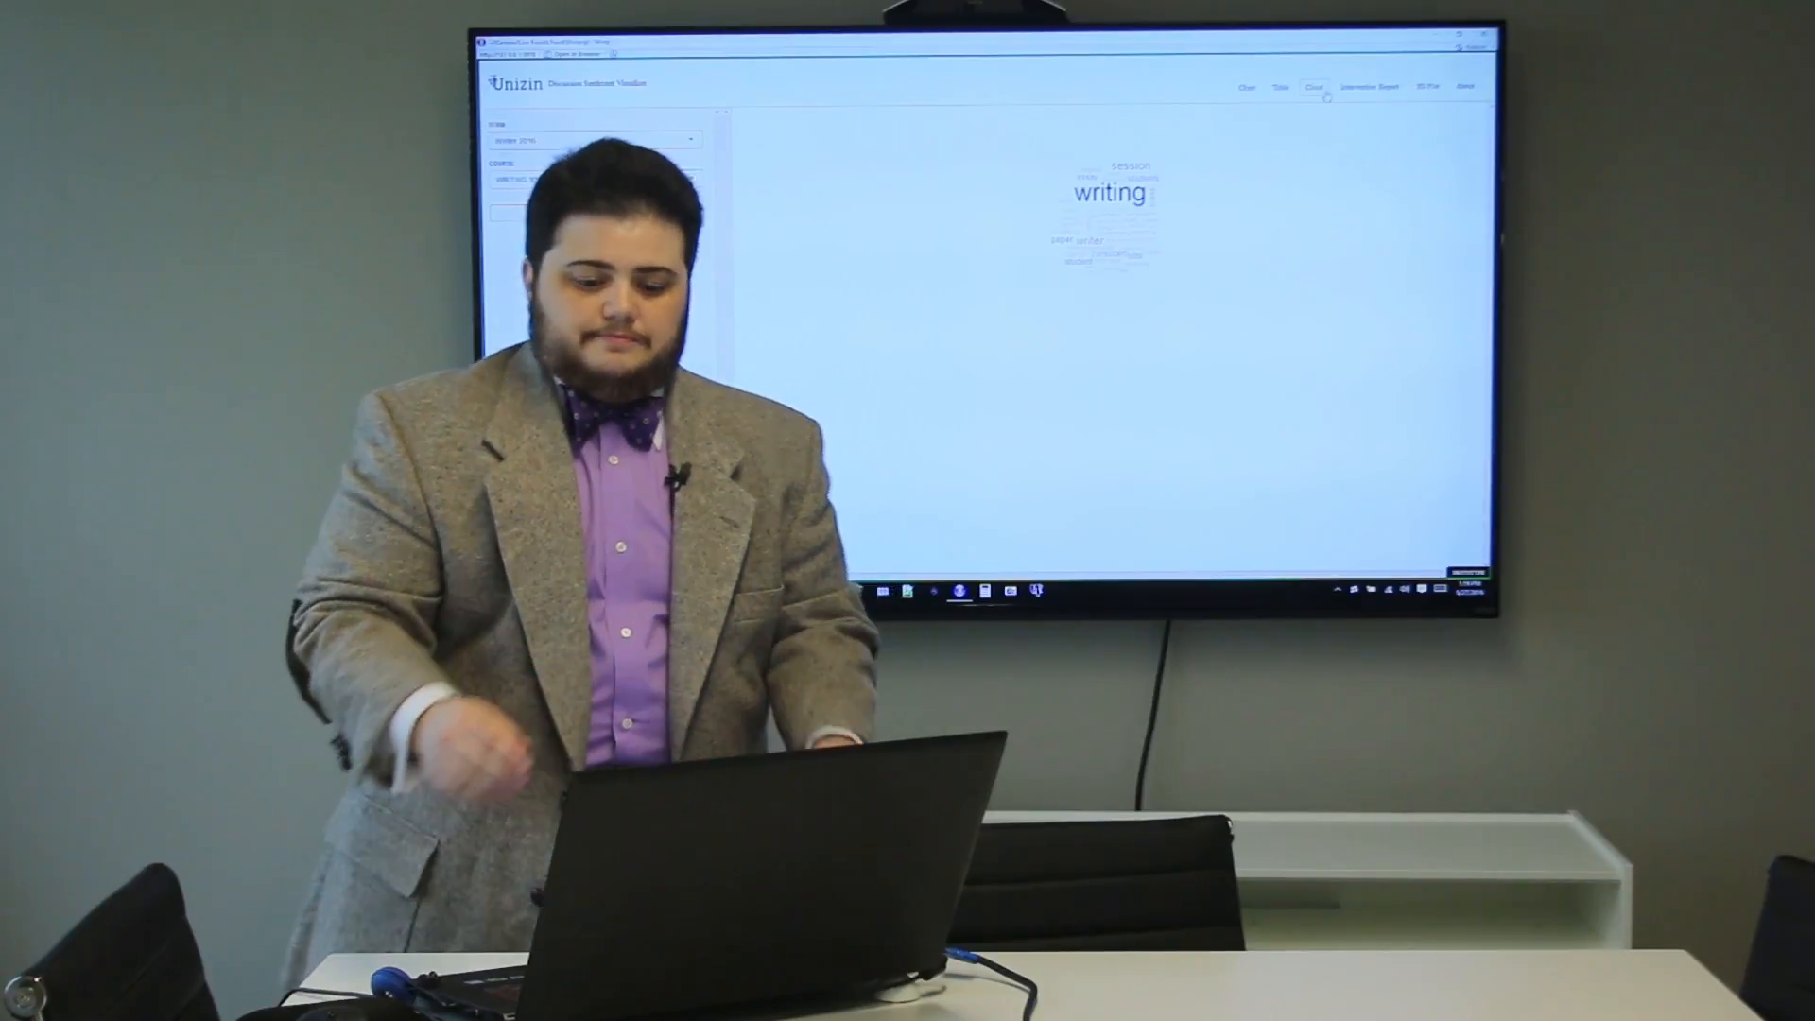
Step: Show the intervention report and highlight the TRUE flags and text of the OWLing post
{"action": "left_click", "coordinate": [1573, 59]}
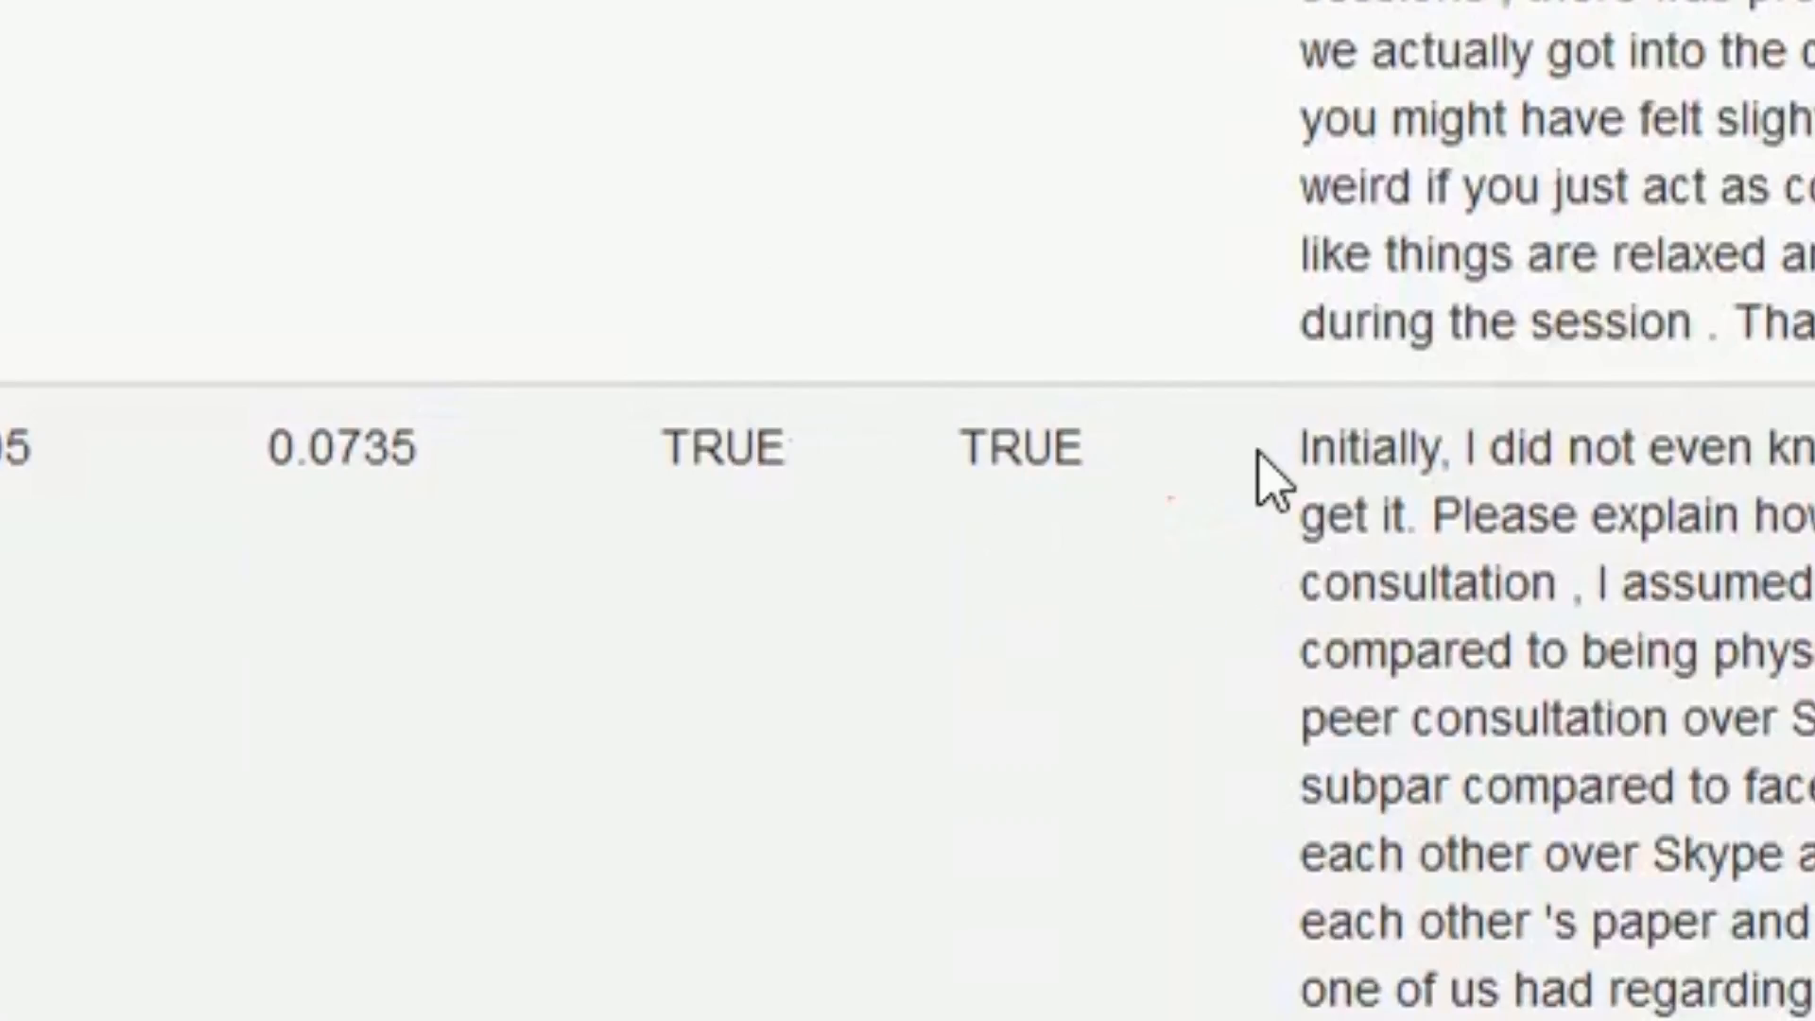
{"action": "double_click", "coordinate": [1042, 450]}
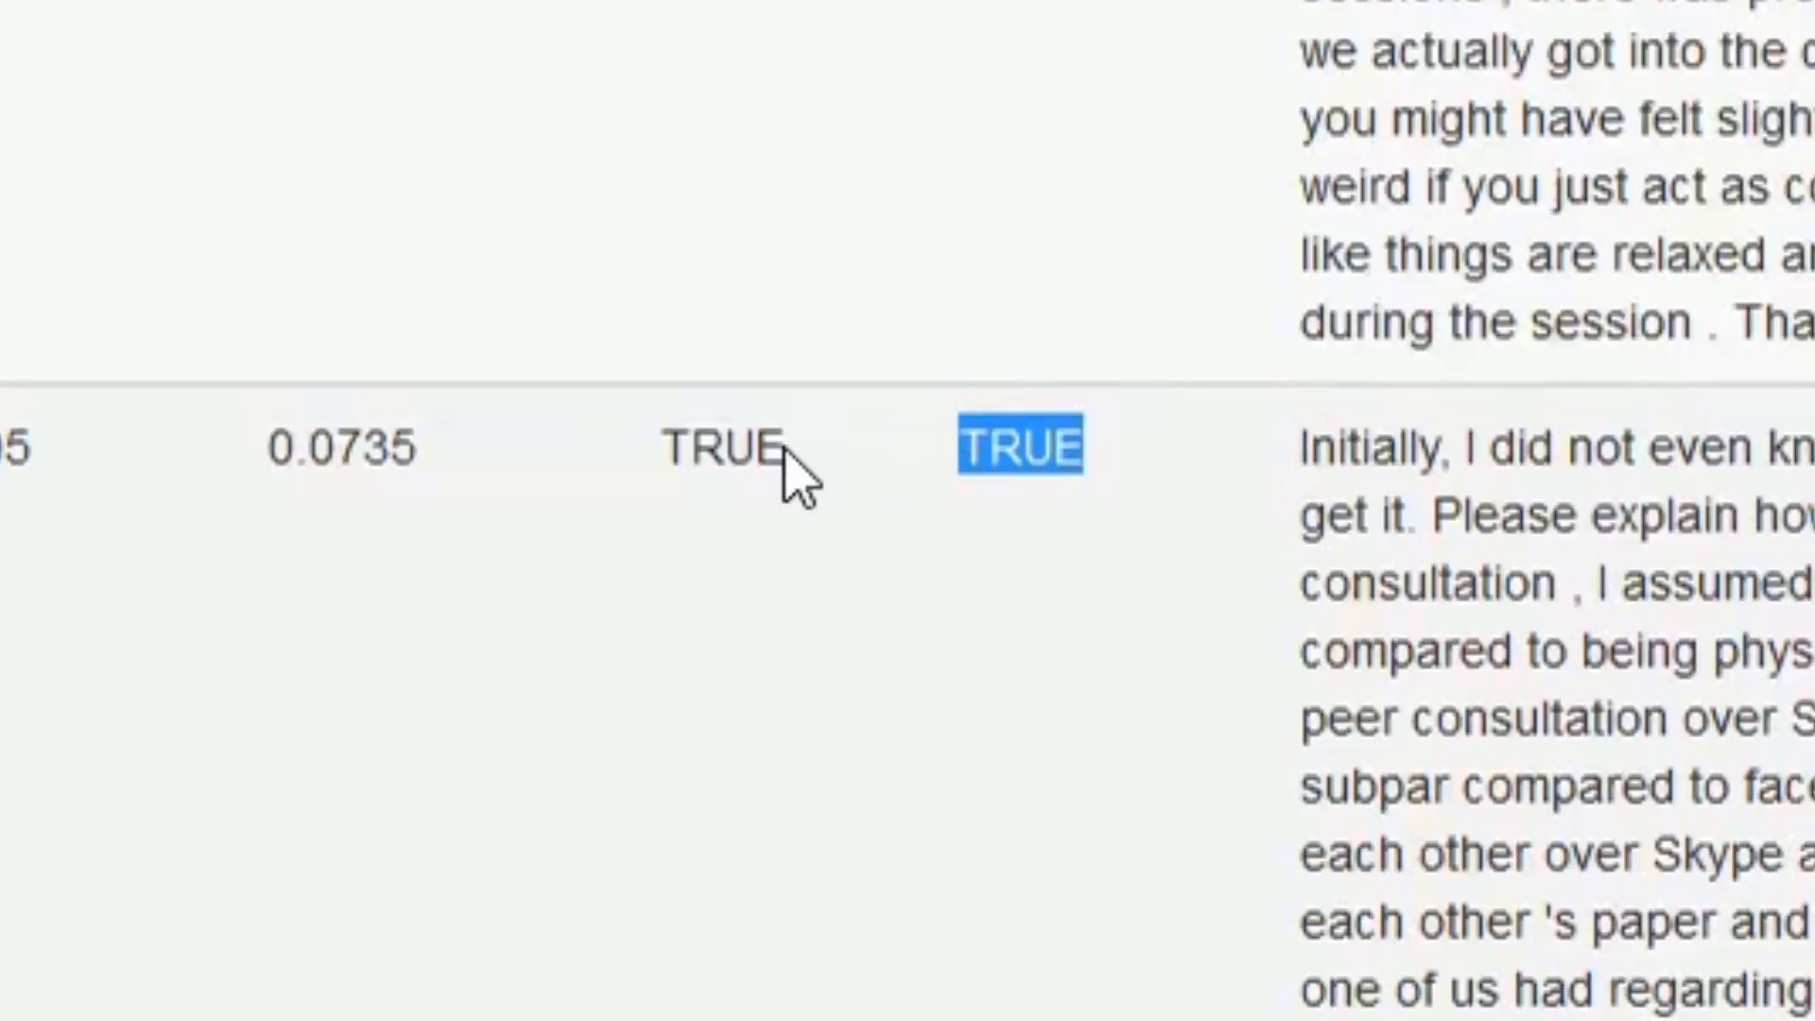
{"action": "left_click", "coordinate": [741, 450]}
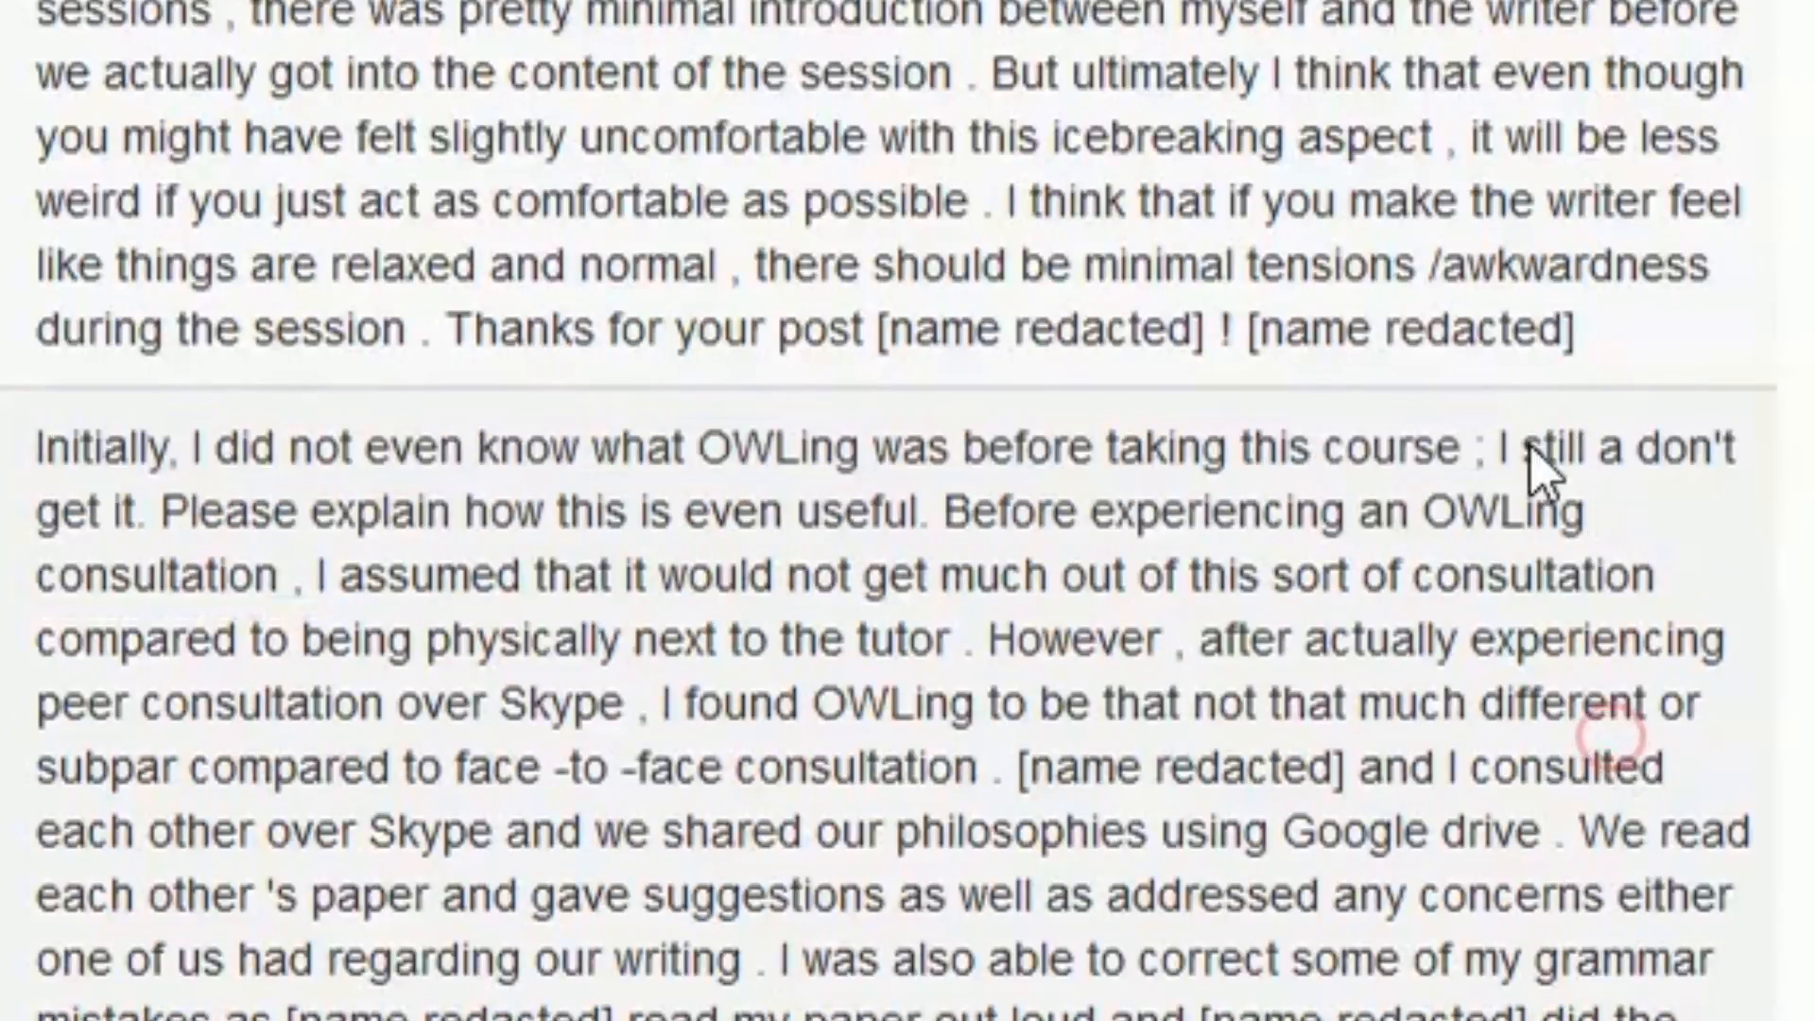
{"action": "left_click_drag", "start_coordinate": [1488, 450], "coordinate": [136, 512]}
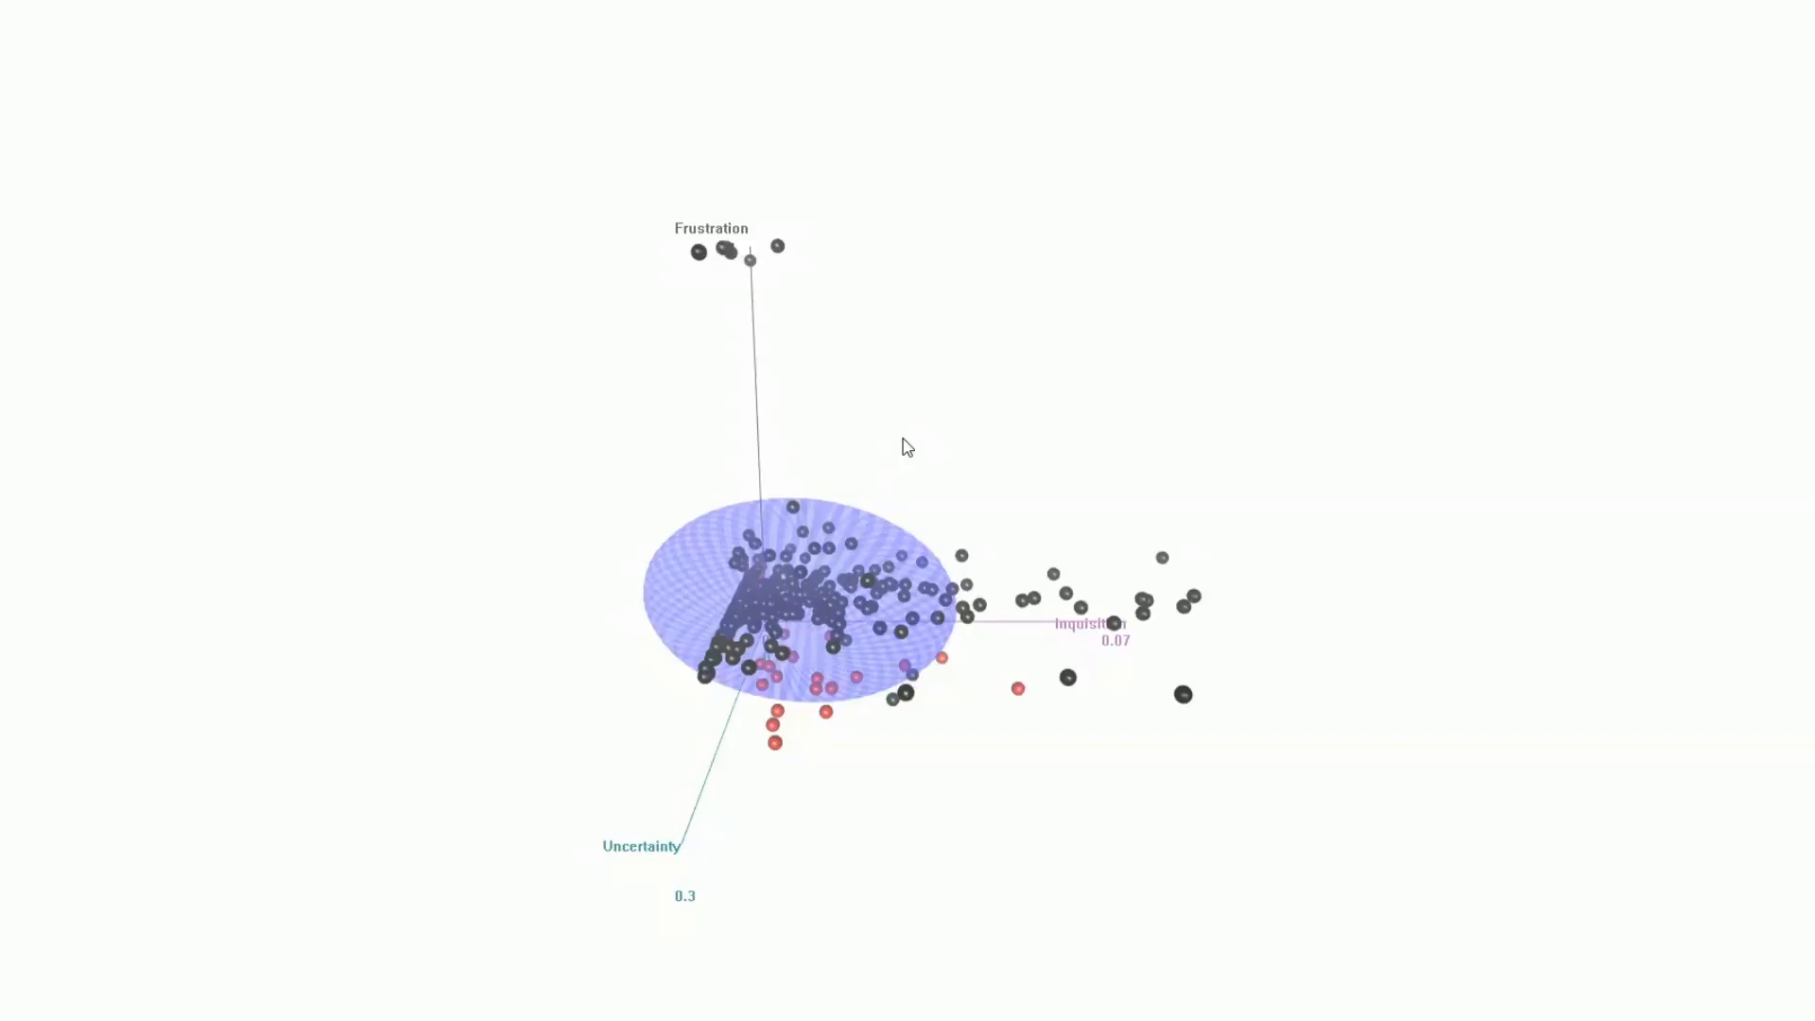
{"action": "mouse_move", "coordinate": [1080, 684]}
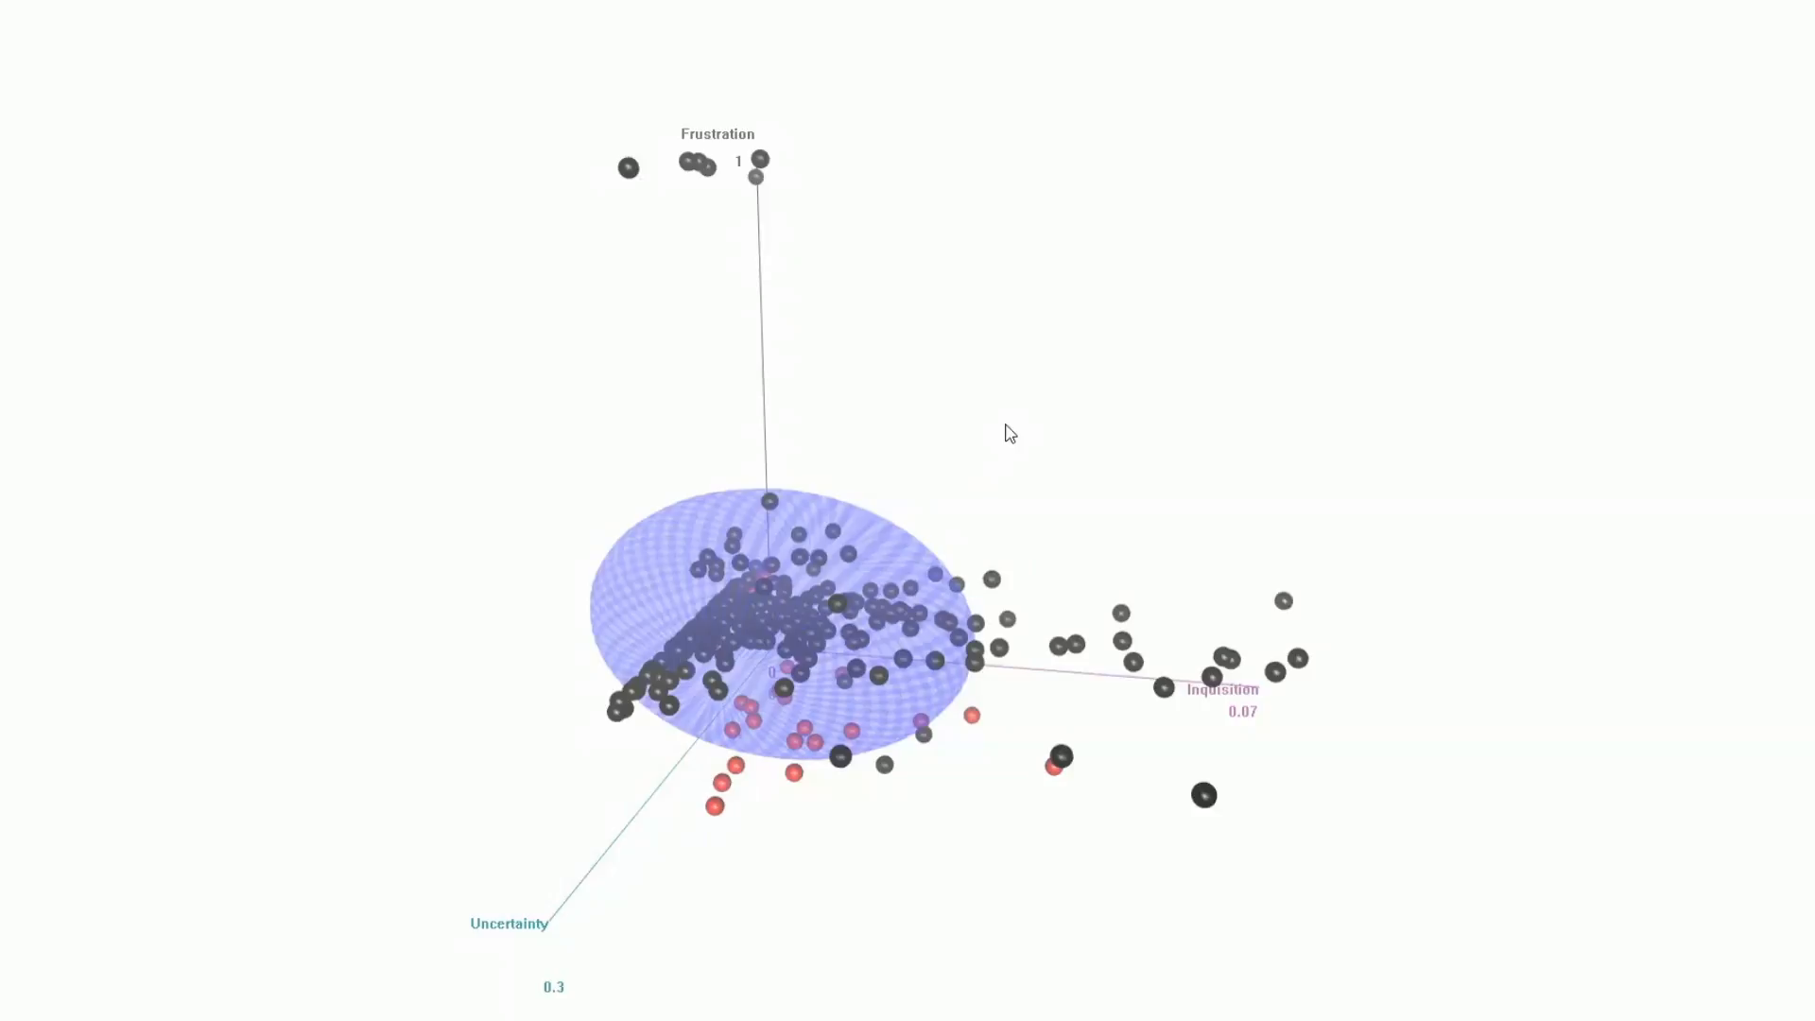
Step: Rotate the 3D affect plot to another angle and back toward a front view
{"action": "left_click_drag", "start_coordinate": [1007, 431], "coordinate": [1281, 556]}
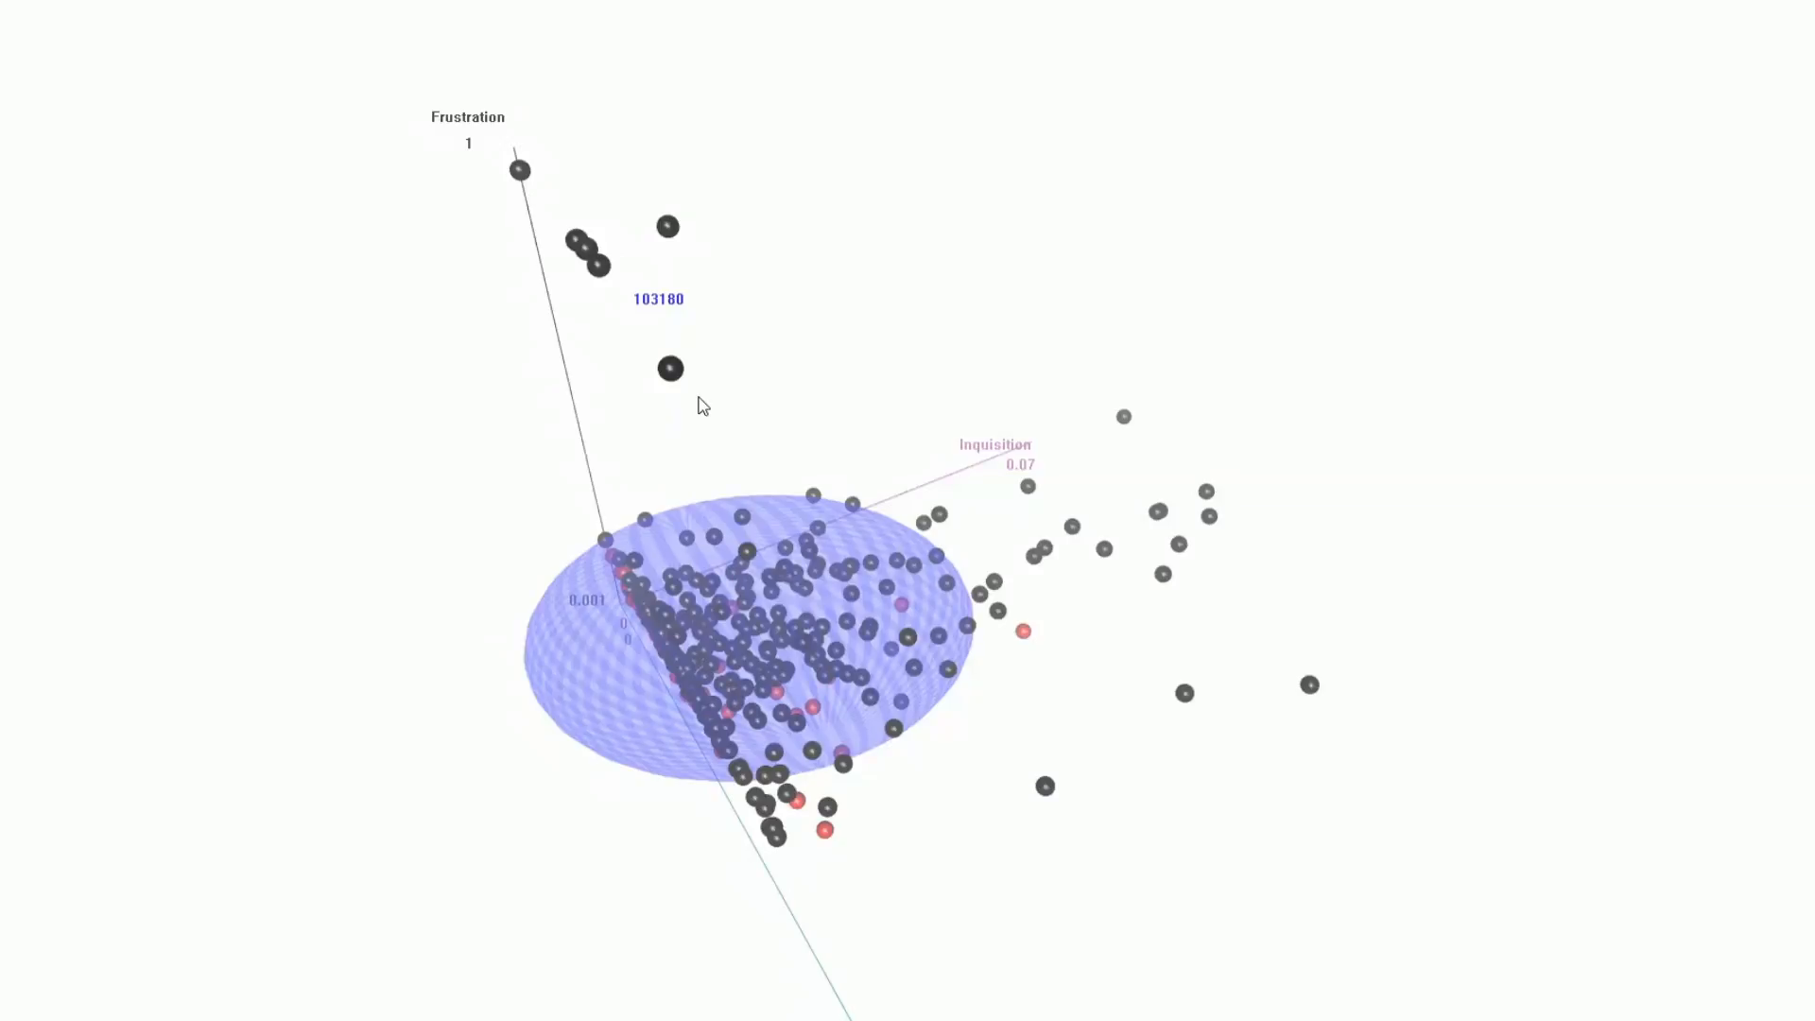
{"action": "mouse_move", "coordinate": [647, 318]}
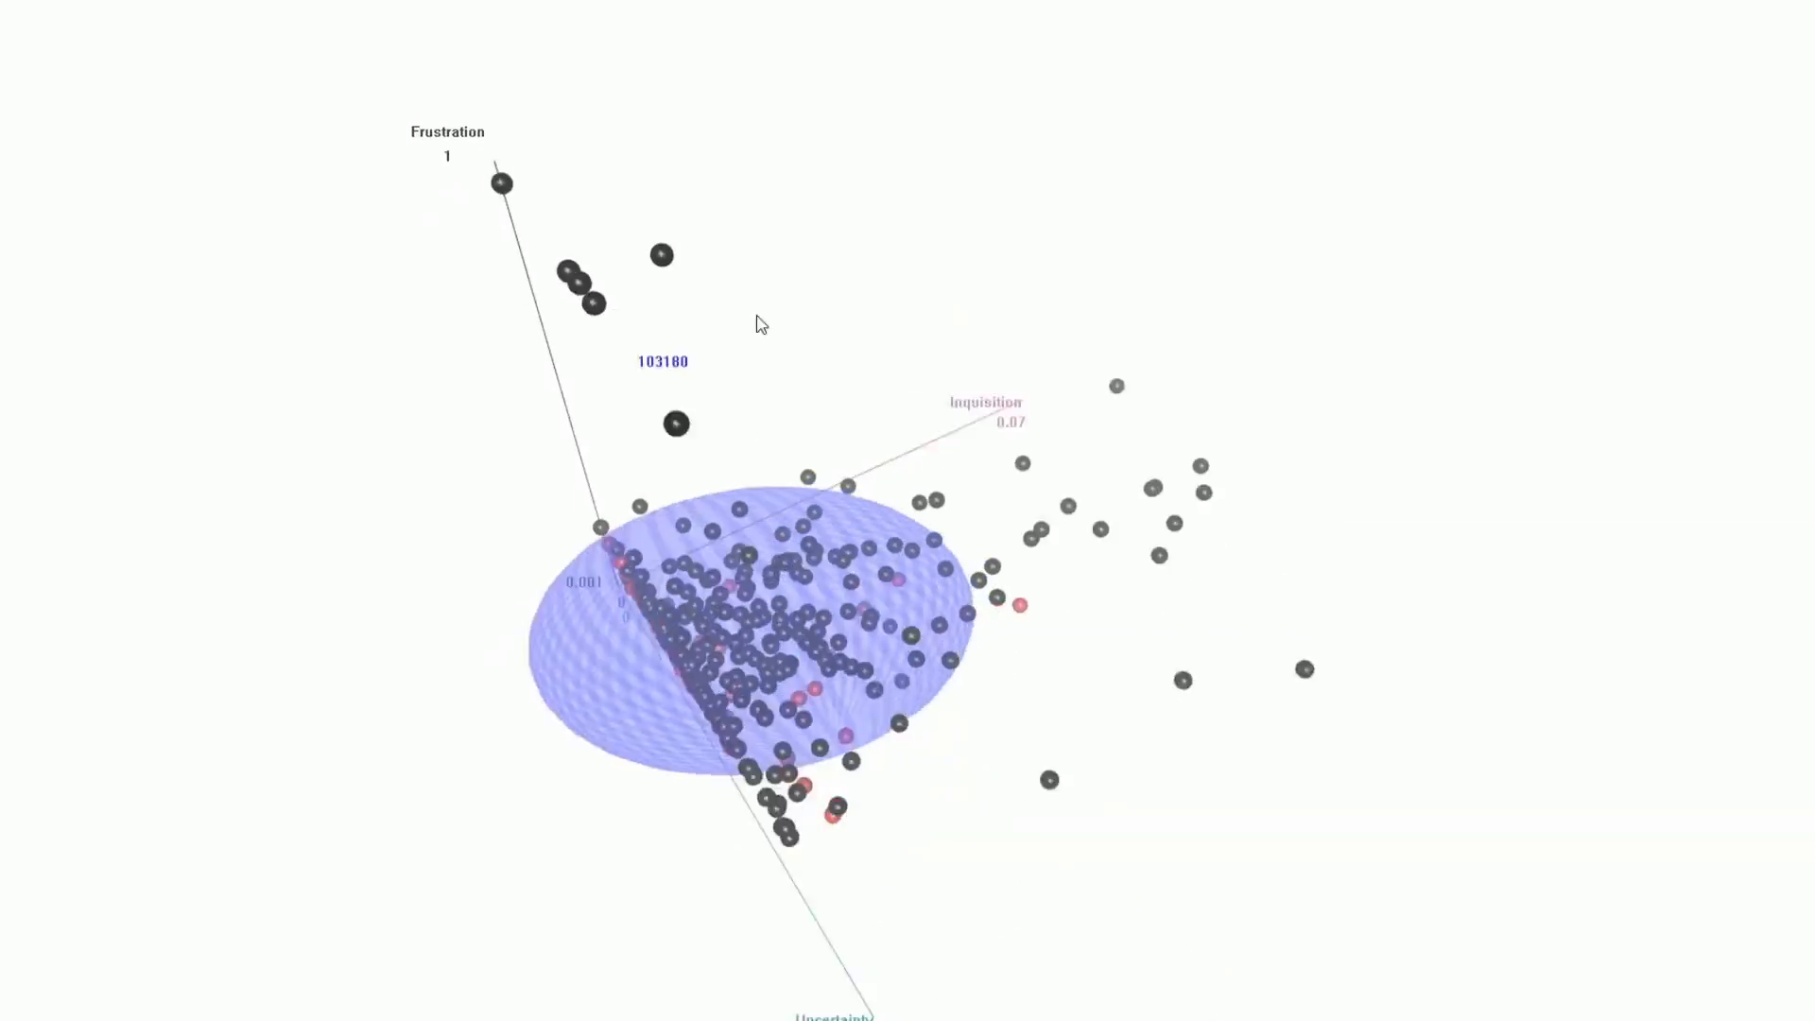
{"action": "left_click_drag", "start_coordinate": [758, 323], "coordinate": [1538, 317]}
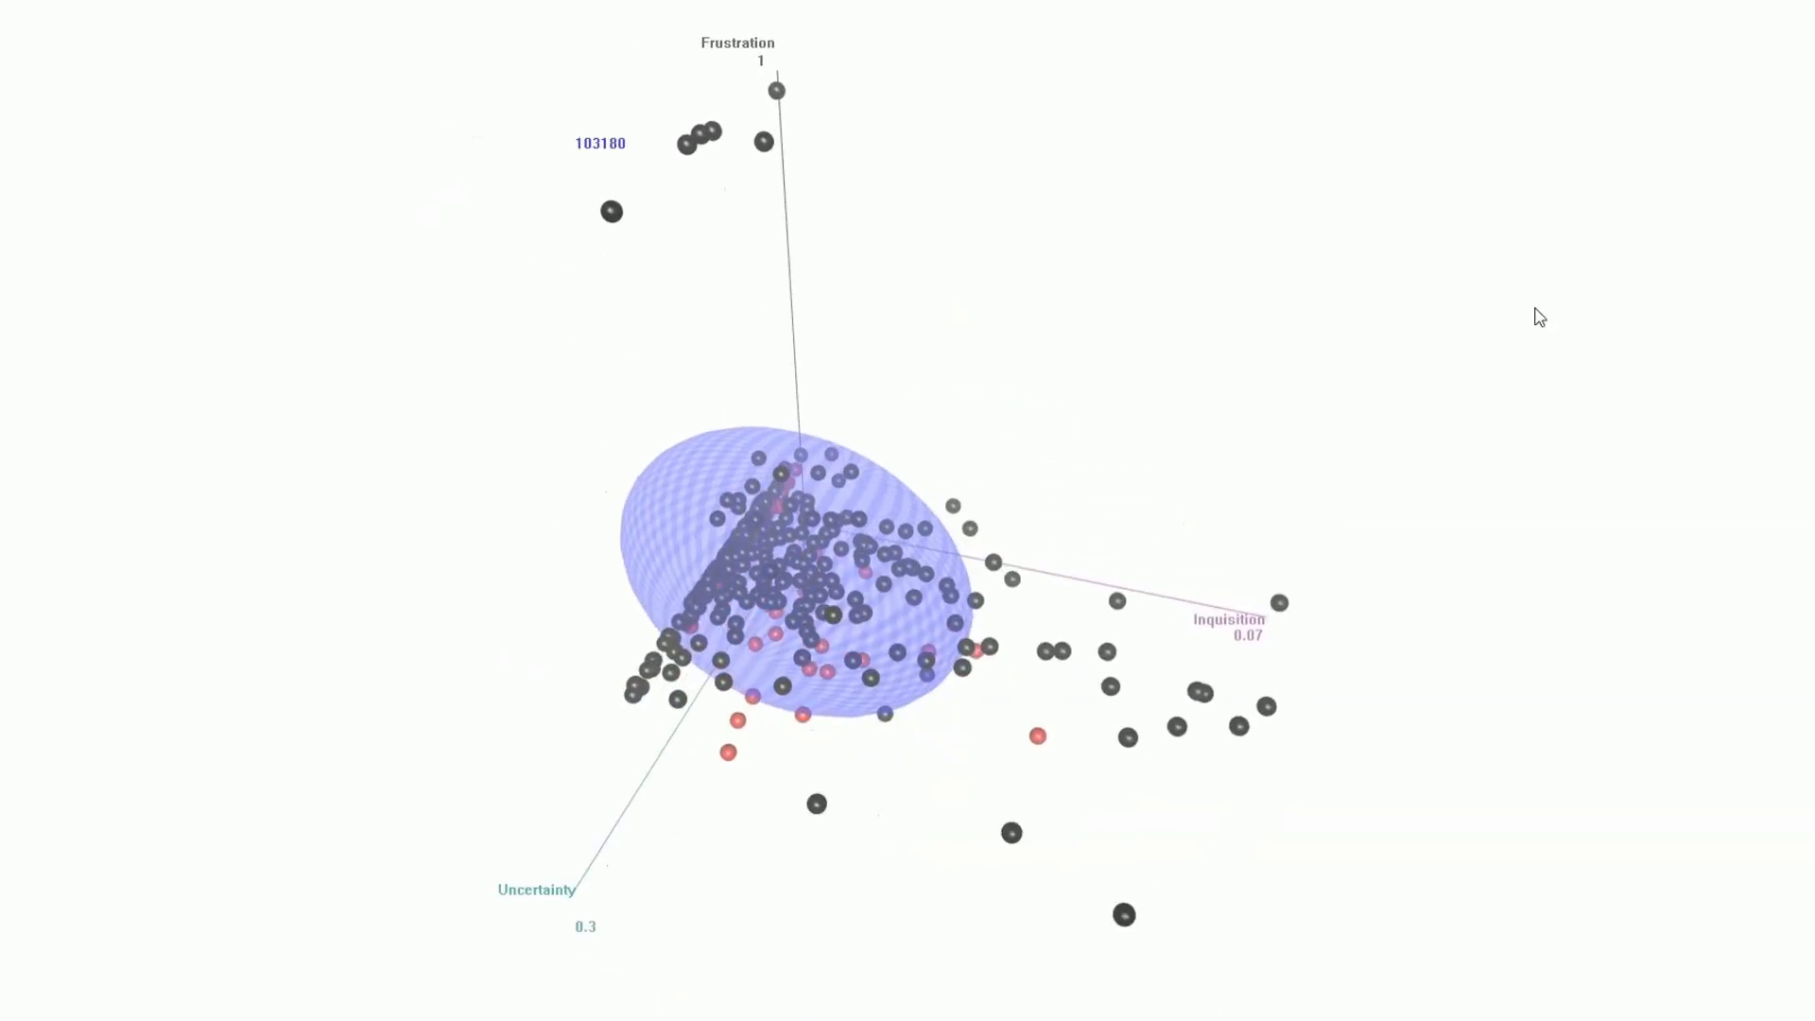